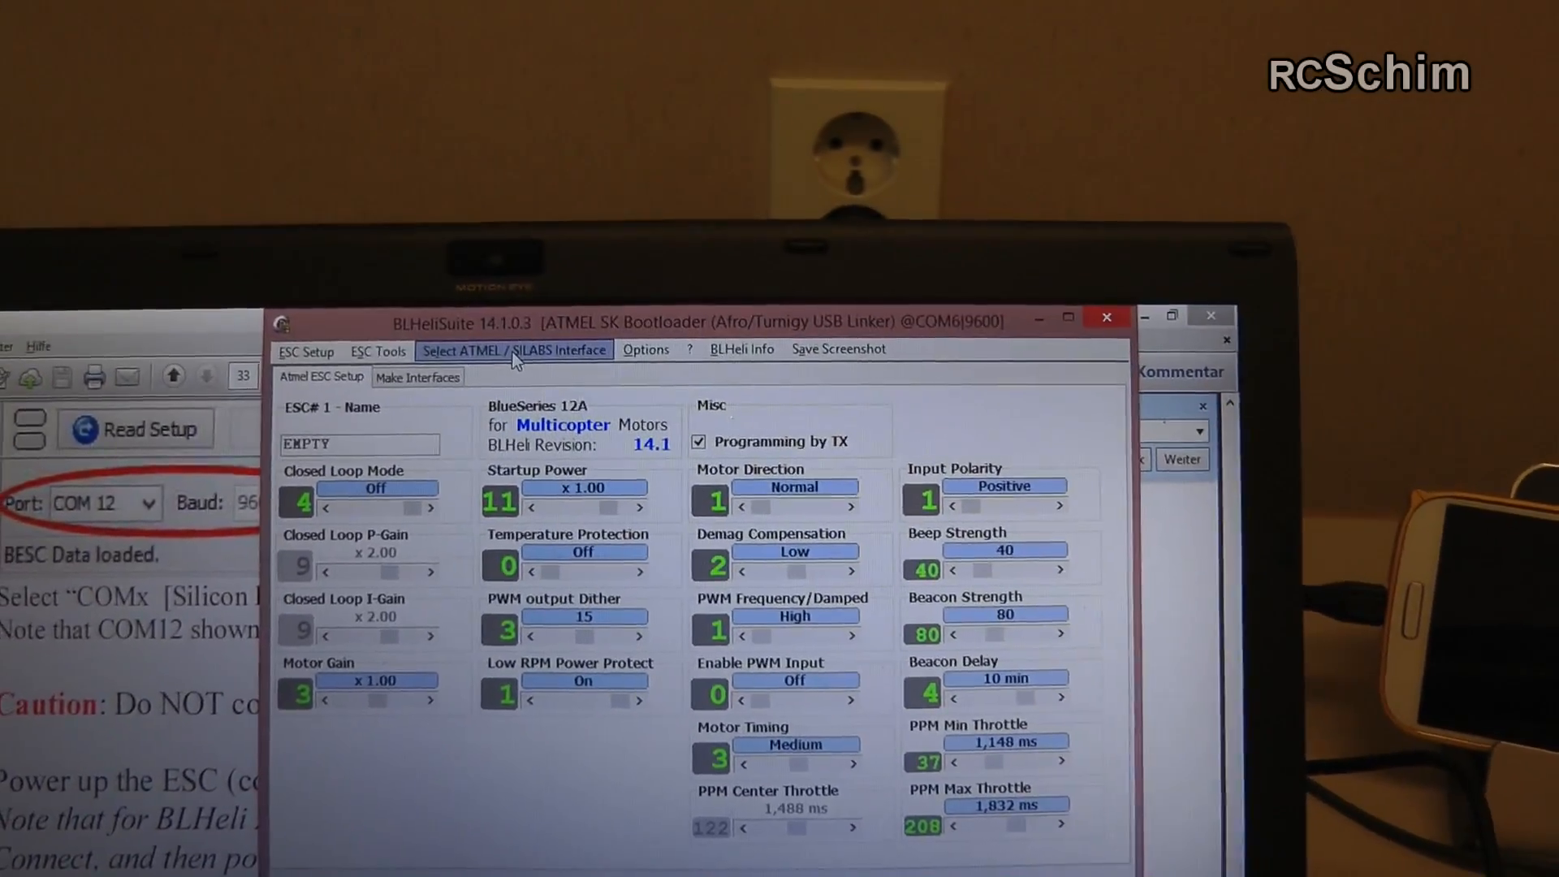
Step: Show the Select ATMEL / SILABS Interface menu's interface options
{"action": "left_click", "coordinate": [514, 349]}
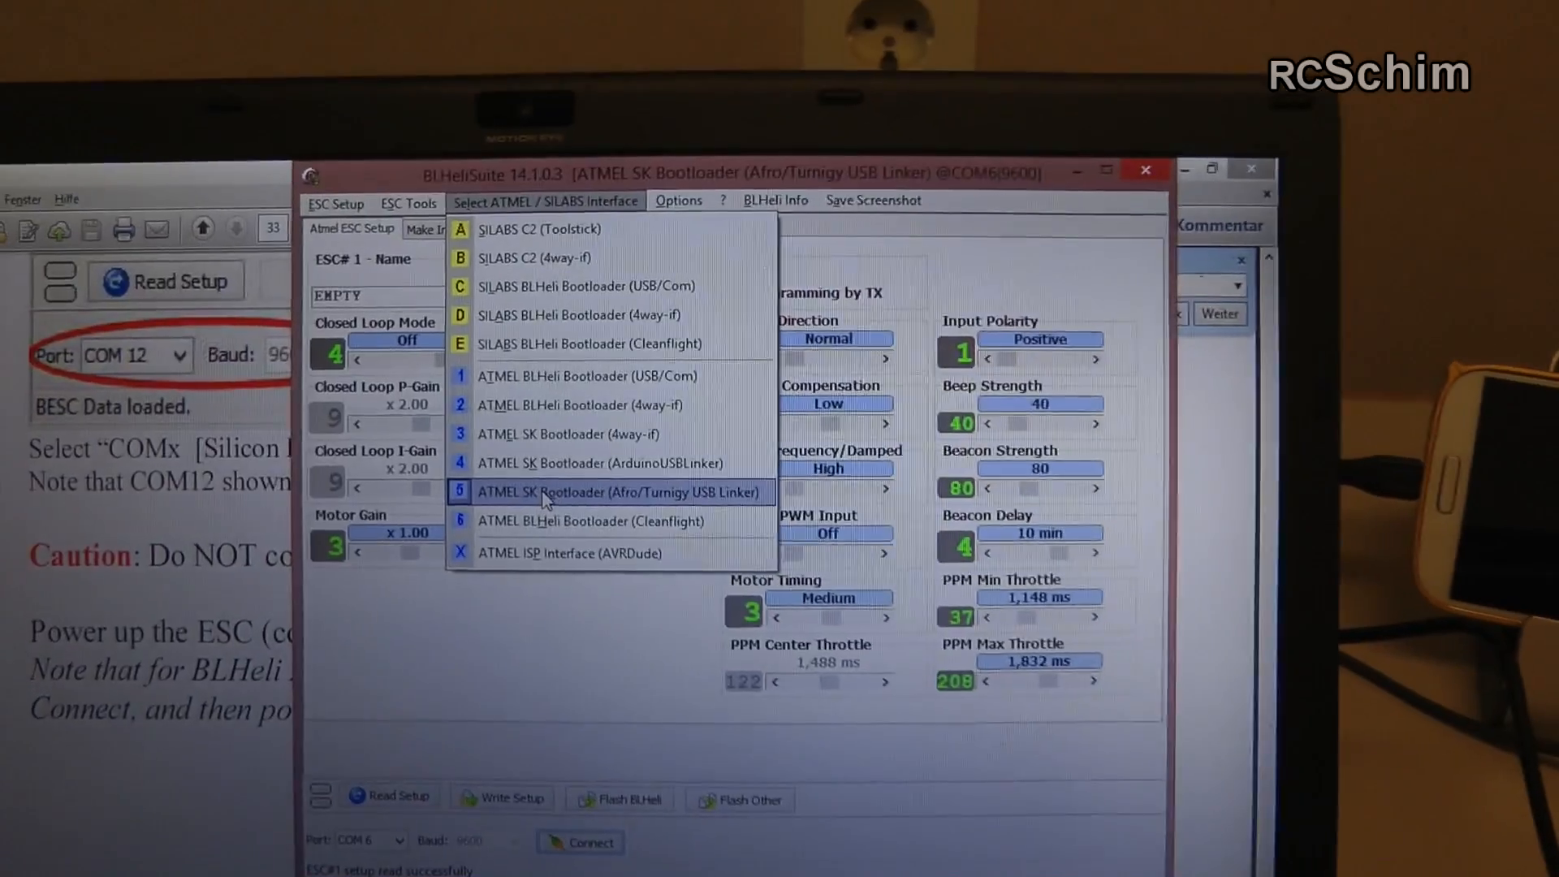
Step: Select the ATMEL SK Bootloader (Afro/Turnigy USB Linker) interface and port COM6
{"action": "left_click", "coordinate": [621, 491]}
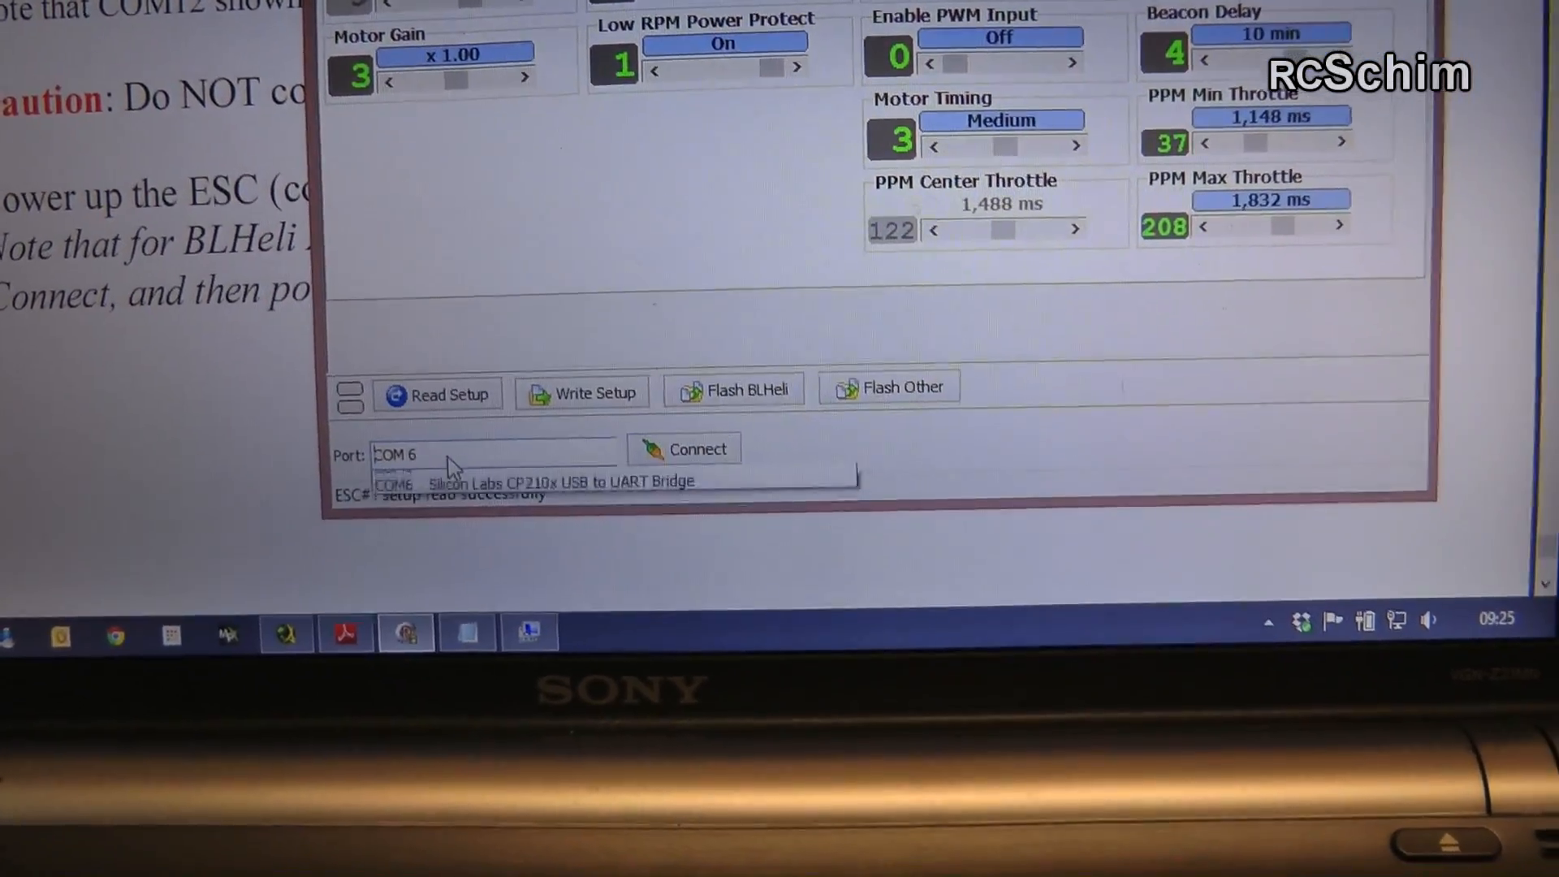
{"action": "left_click", "coordinate": [495, 453]}
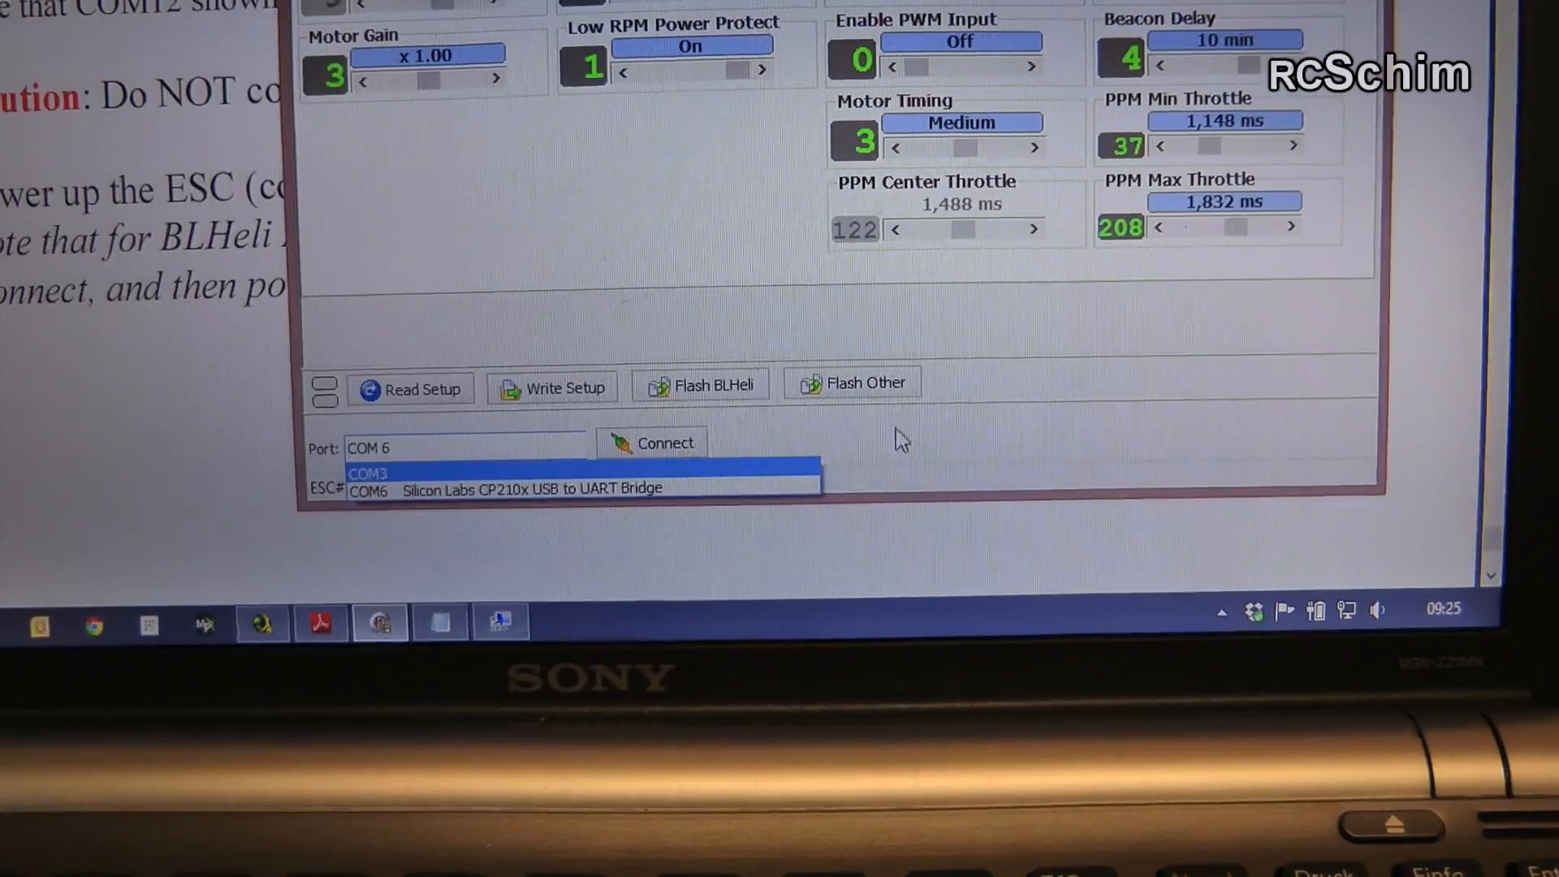
{"action": "left_click", "coordinate": [500, 488]}
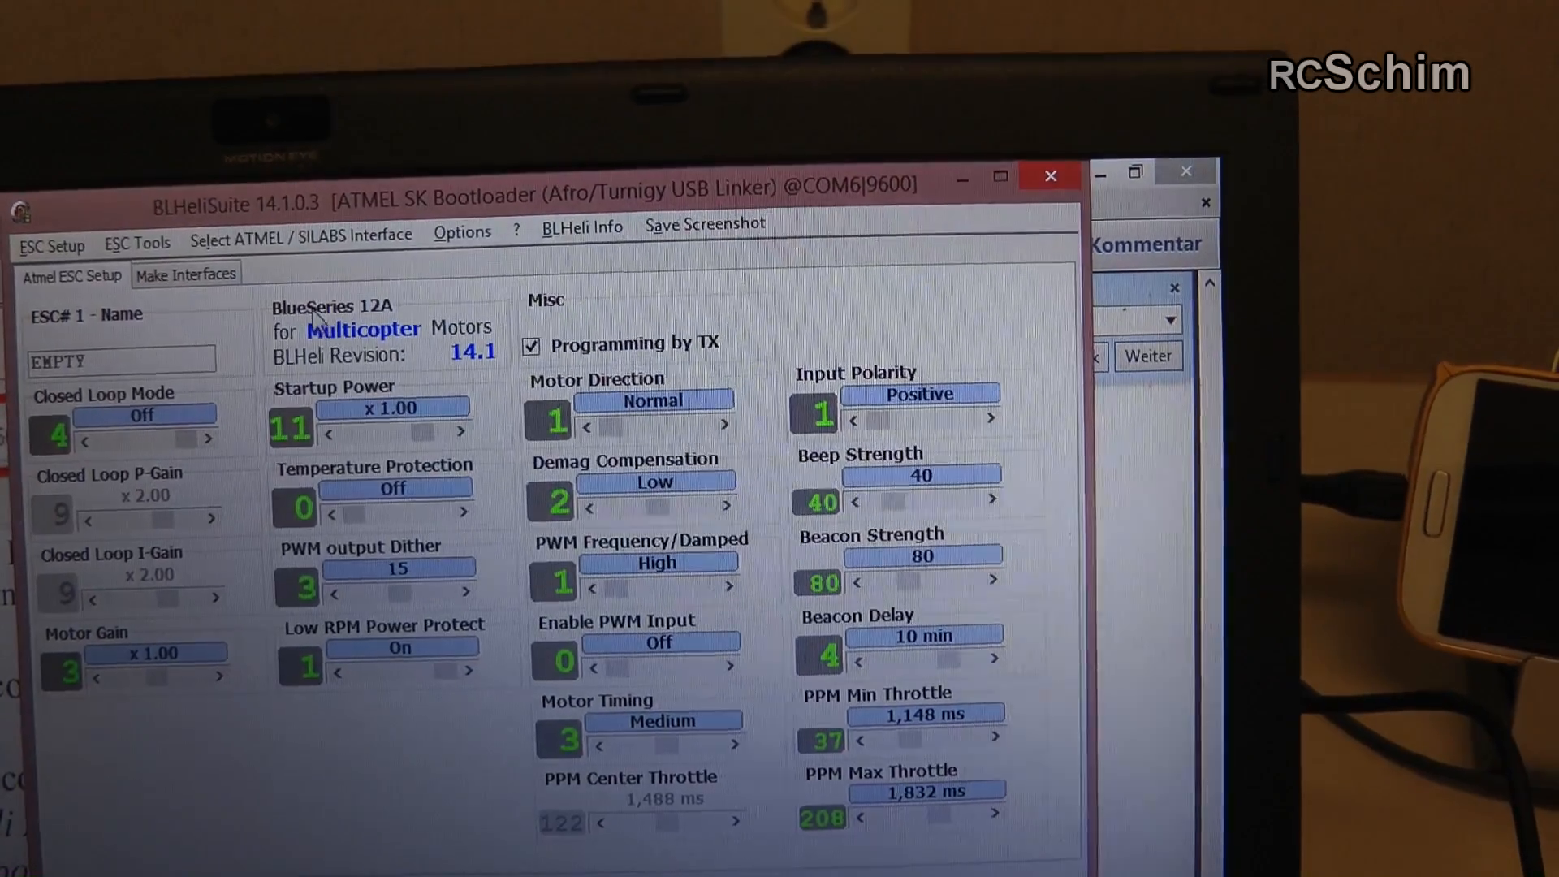
{"action": "mouse_move", "coordinate": [375, 353]}
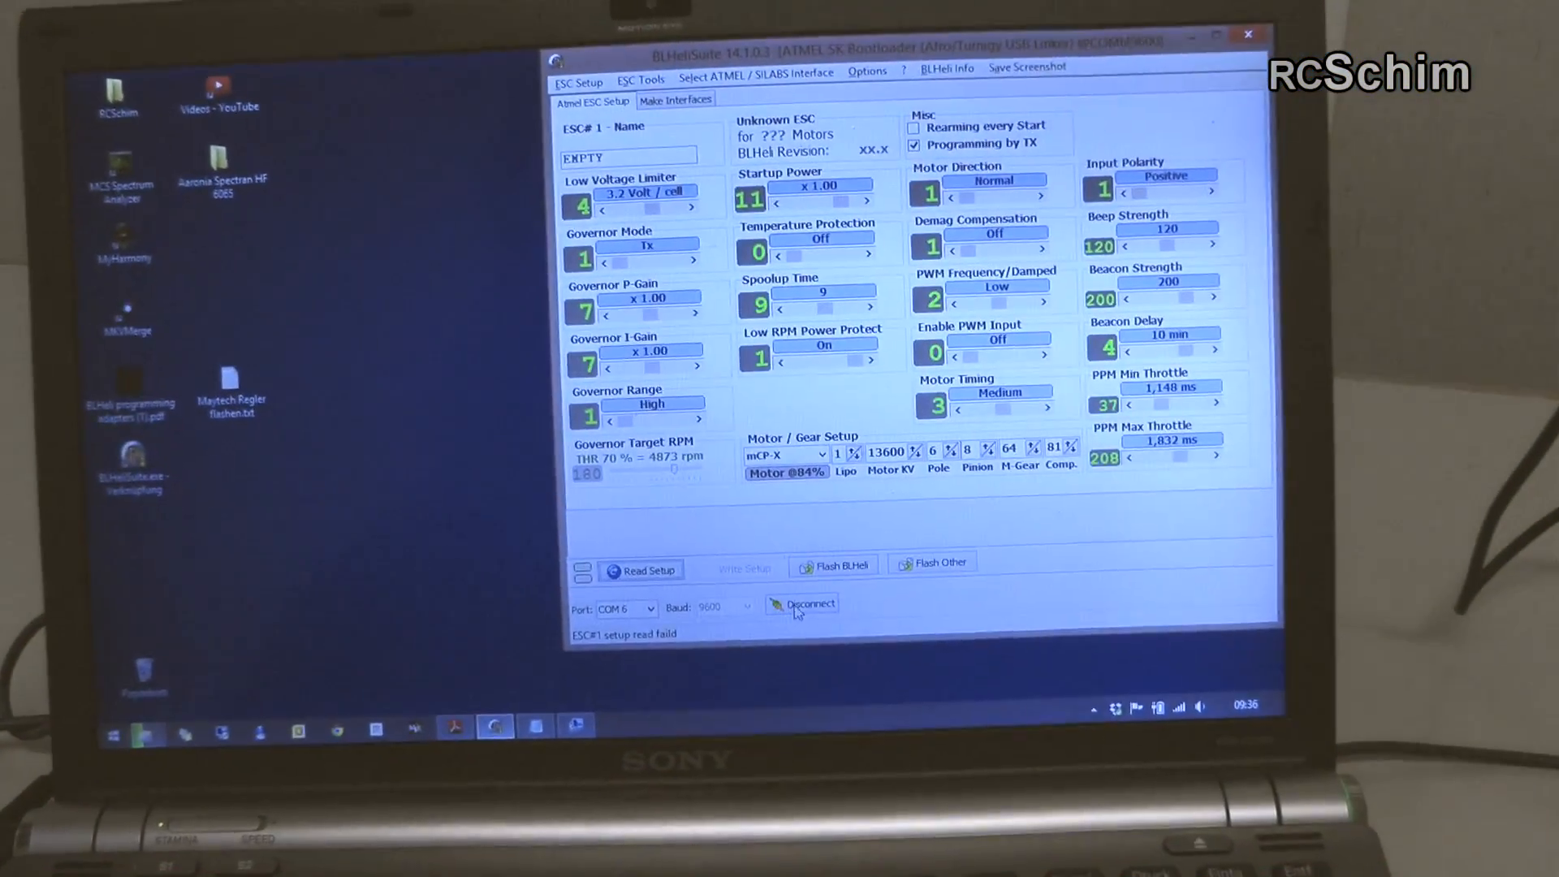
{"action": "mouse_move", "coordinate": [645, 563]}
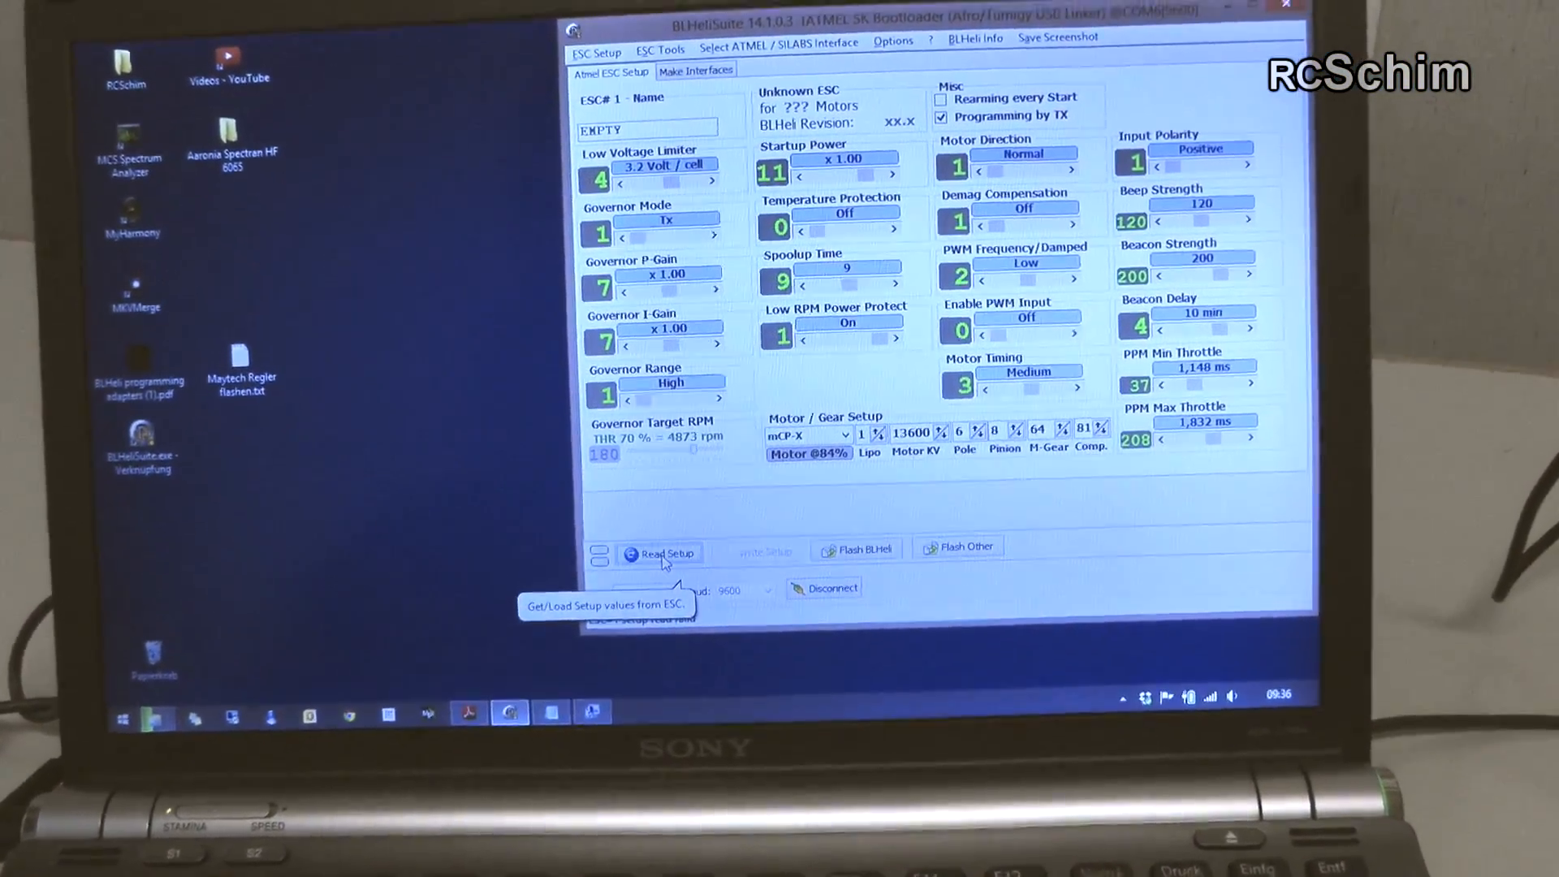
Step: Read the ESC setup, bringing up the prompt to flash BLHeli firmware
{"action": "left_click", "coordinate": [659, 553]}
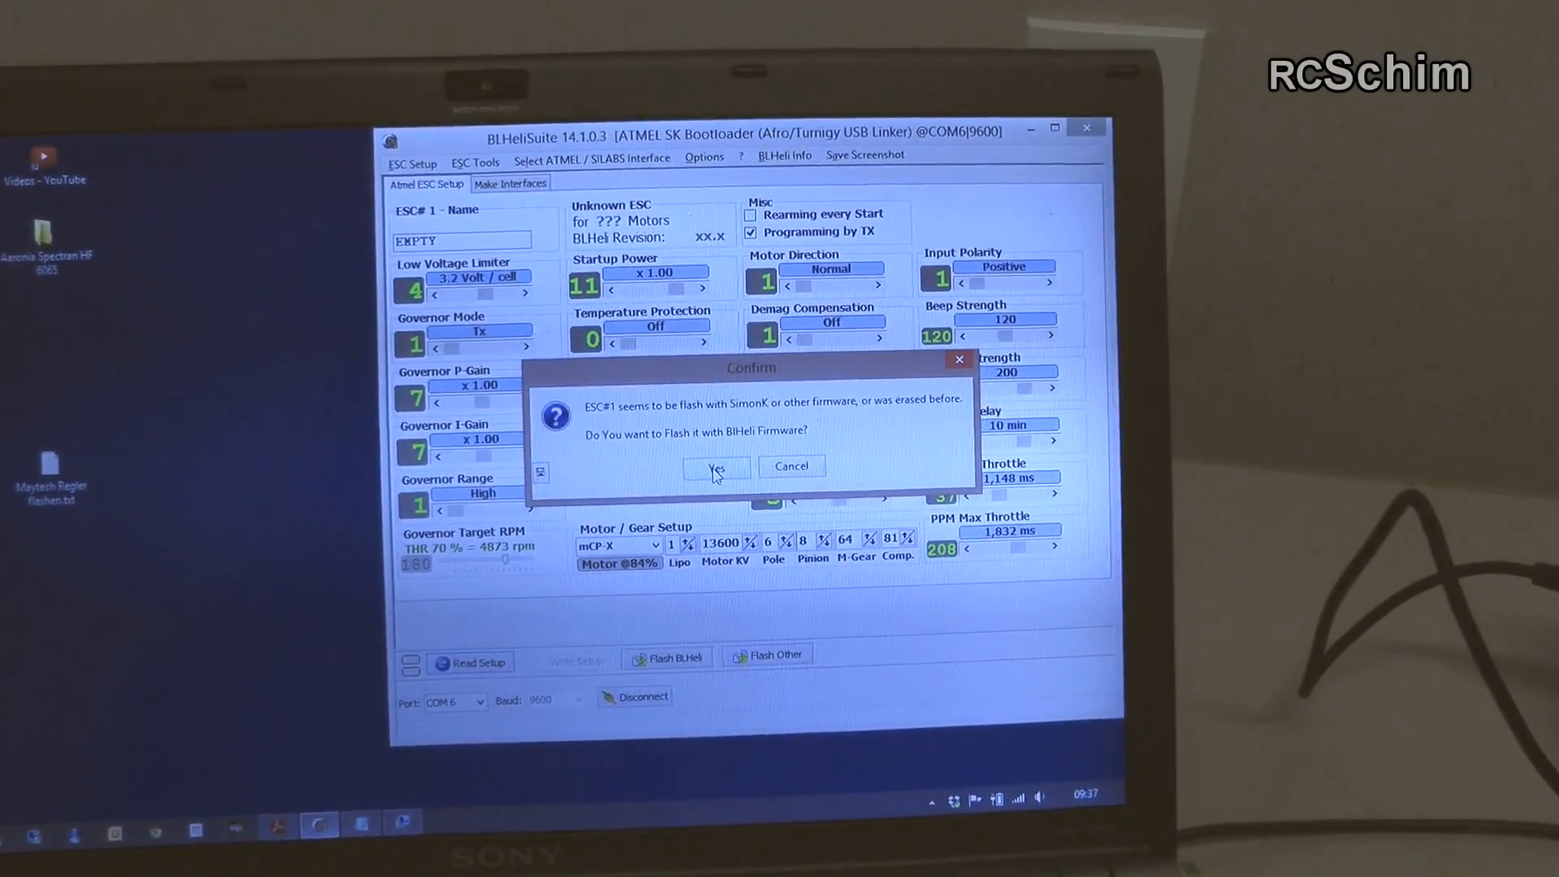
Step: Accept flashing, filter to BlueSeries 12A MULTI, and pick Rev 14.1 firmware
{"action": "left_click", "coordinate": [716, 469]}
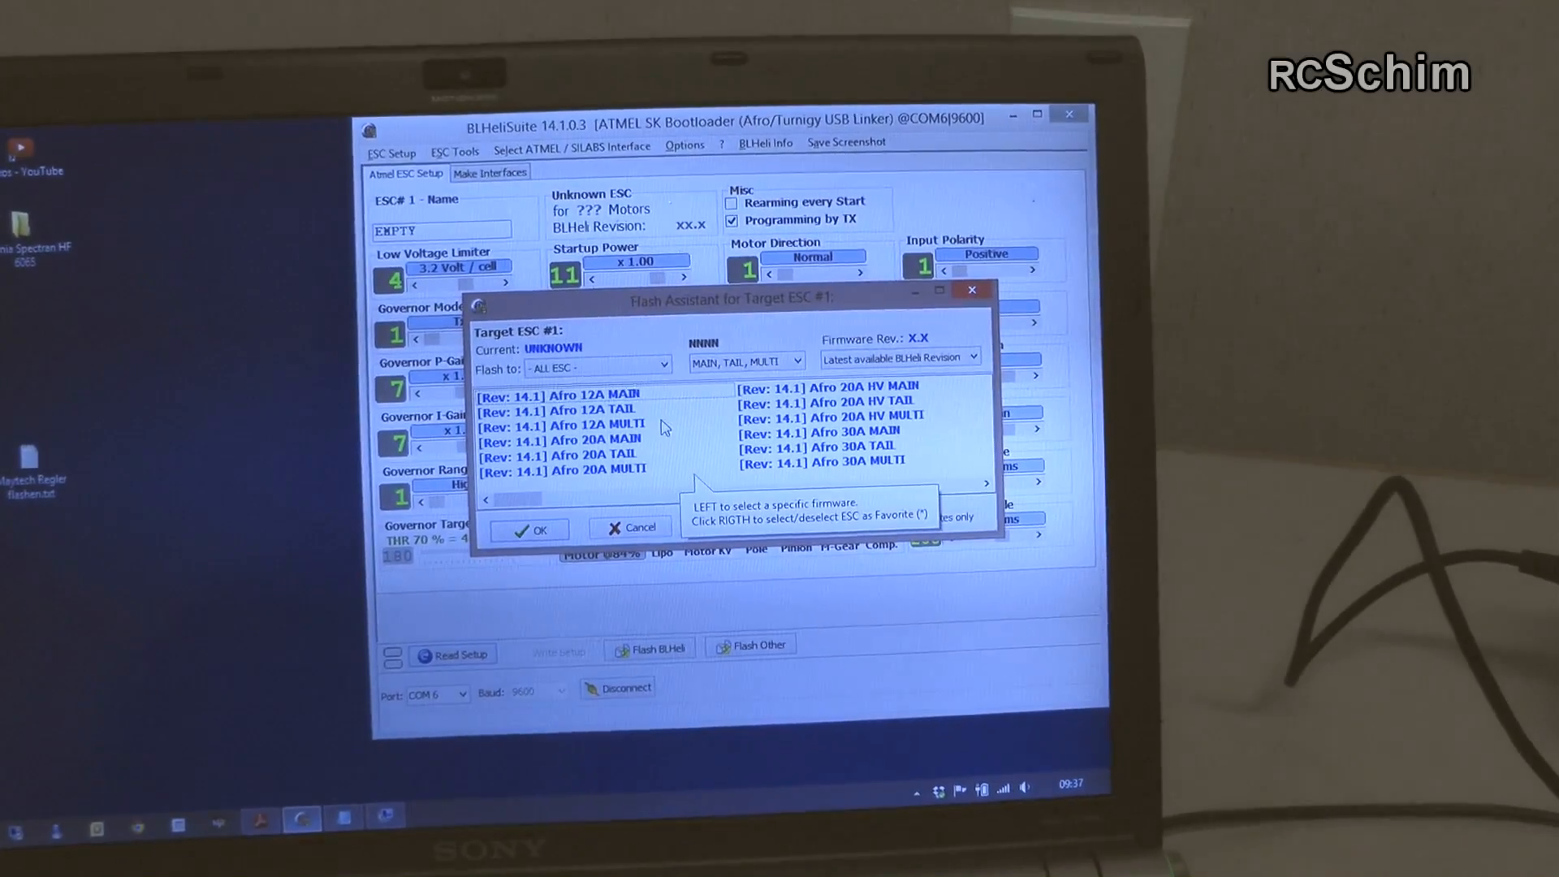
{"action": "left_click", "coordinate": [601, 365]}
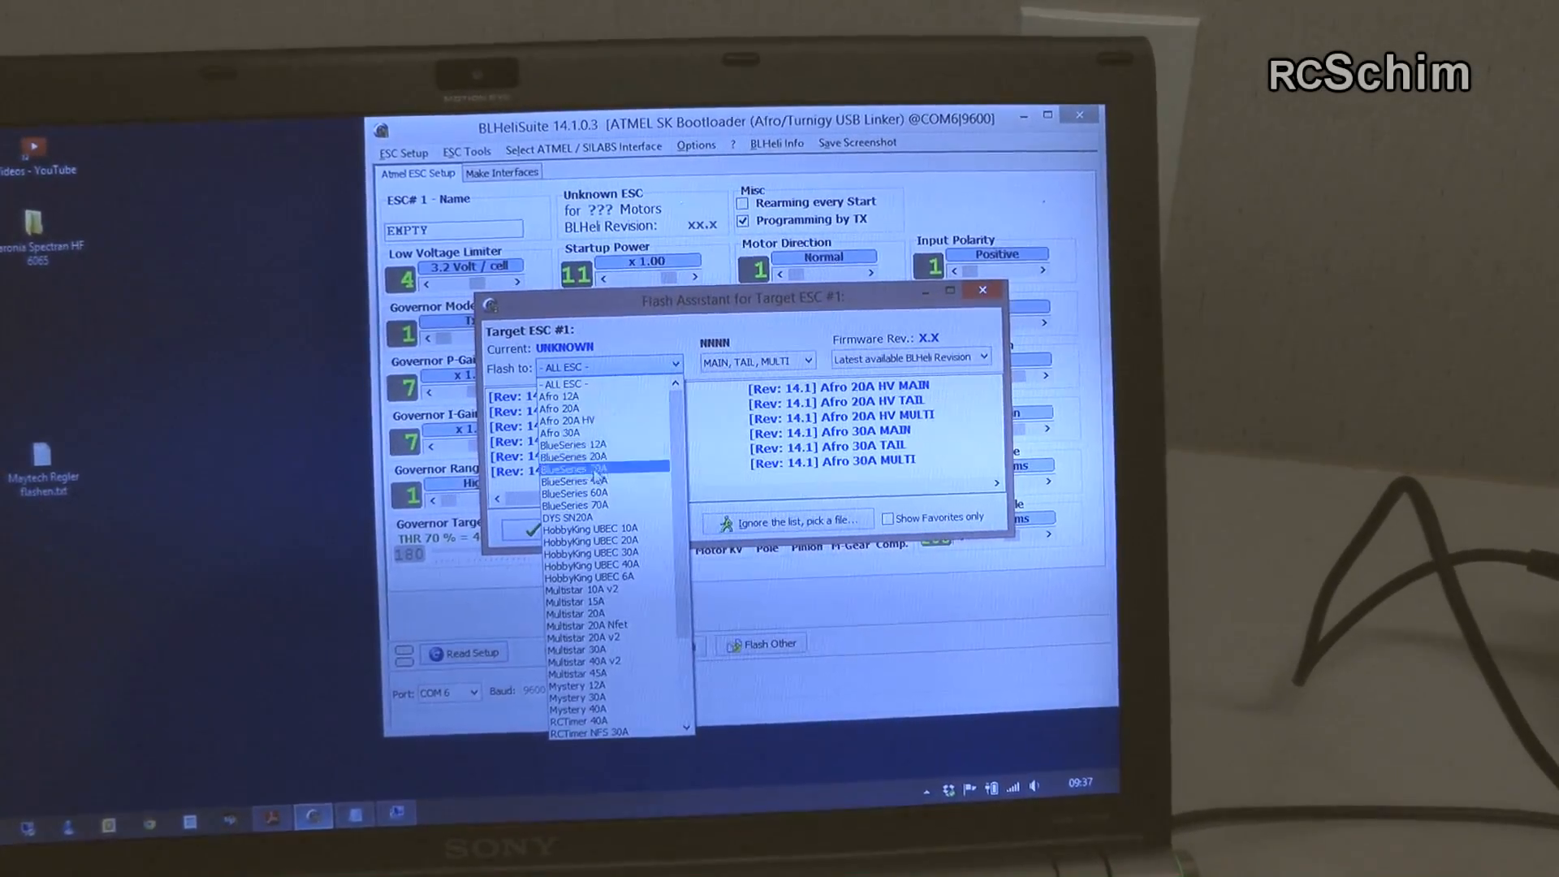
{"action": "left_click", "coordinate": [572, 444]}
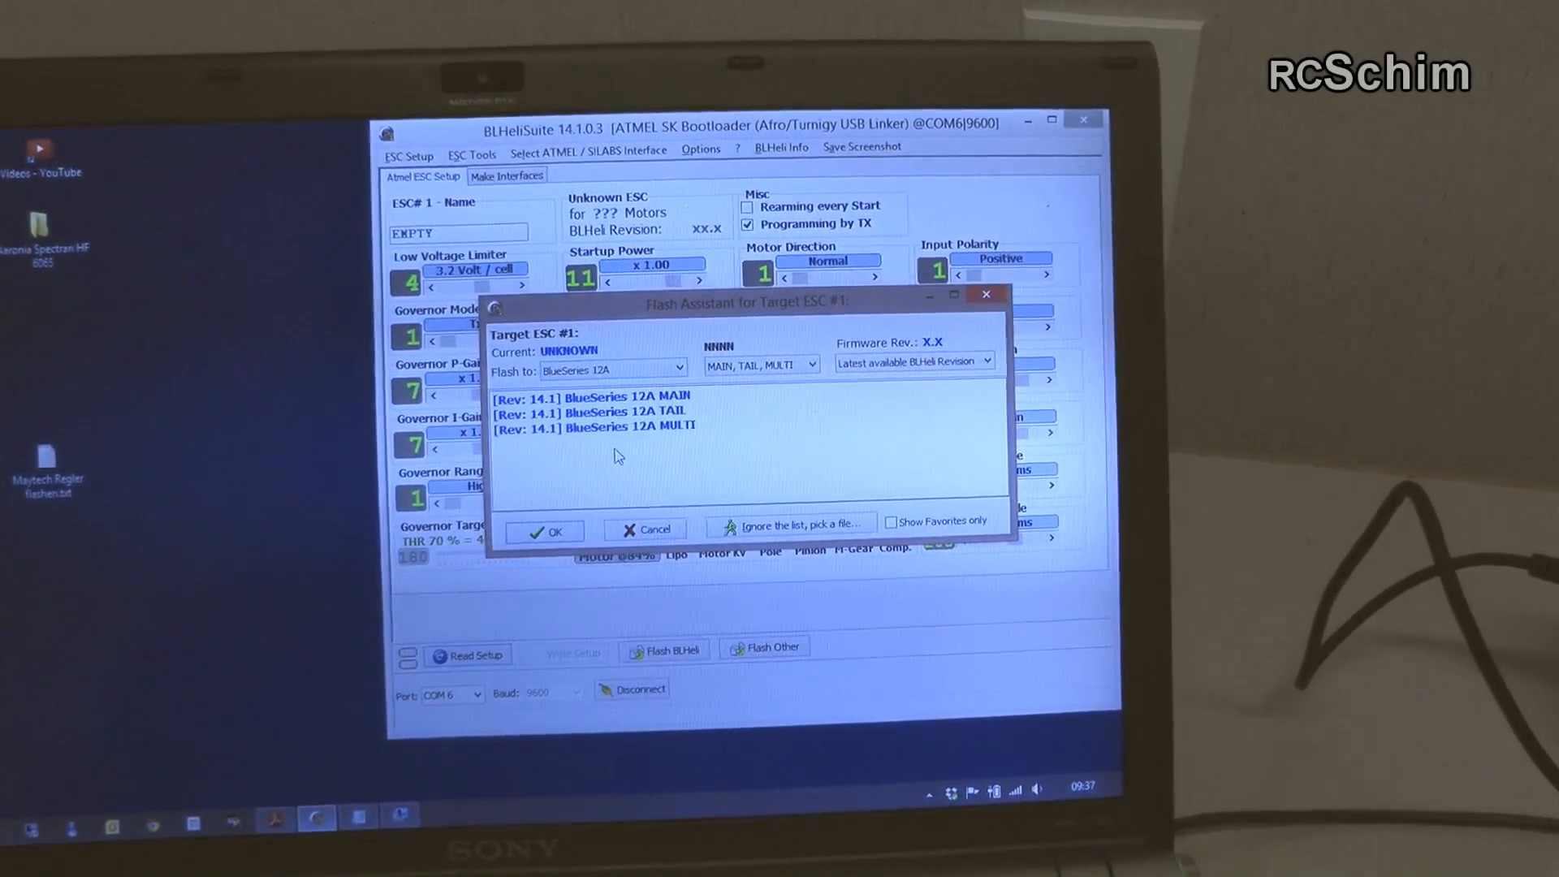
{"action": "left_click", "coordinate": [807, 364]}
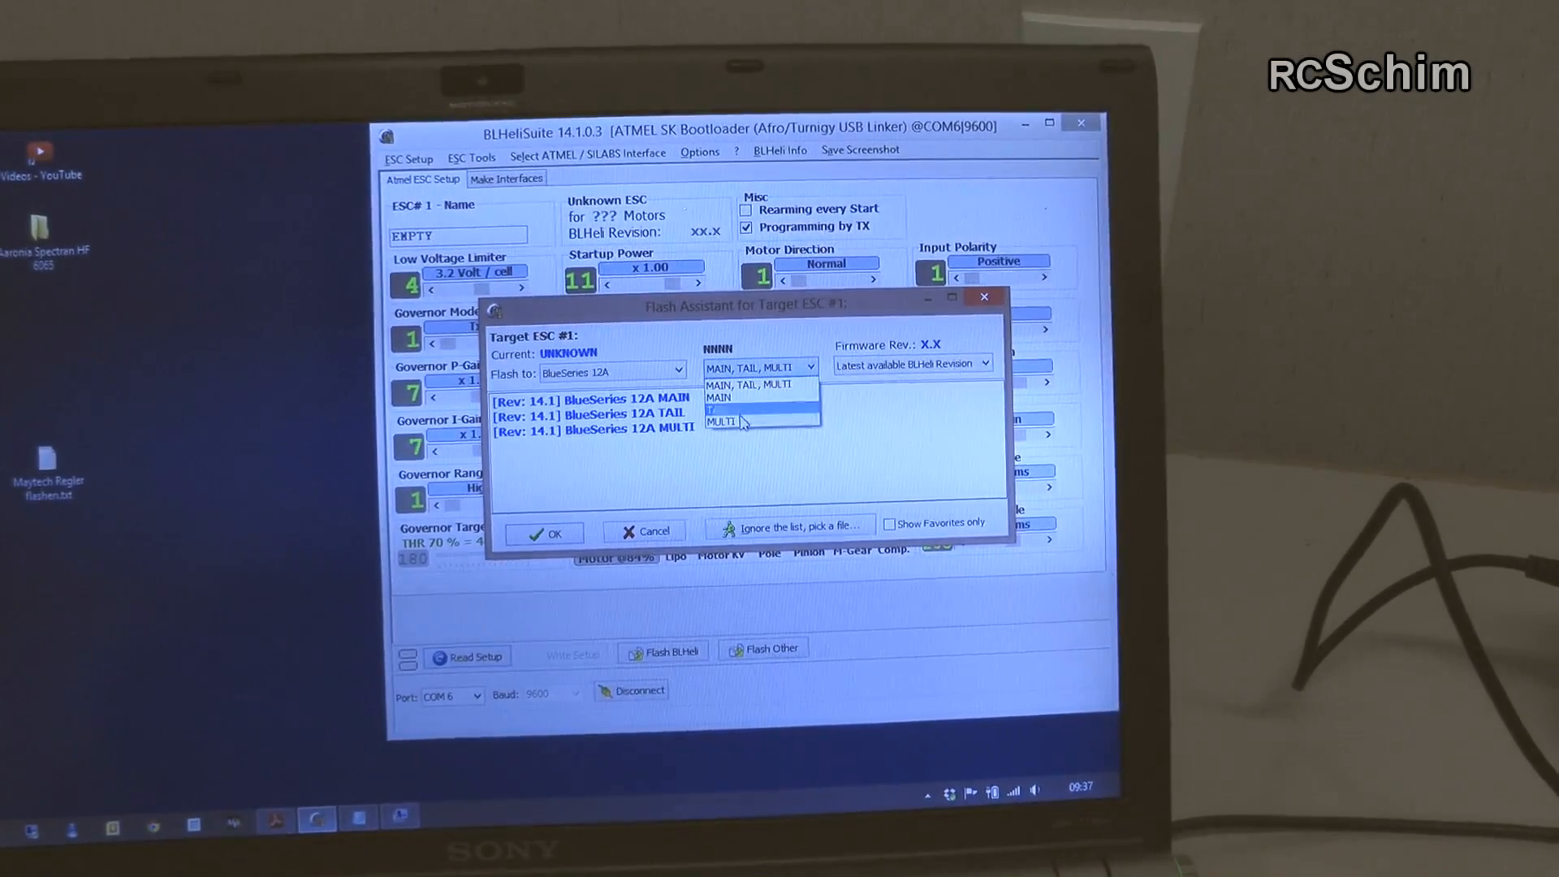
{"action": "left_click", "coordinate": [719, 420]}
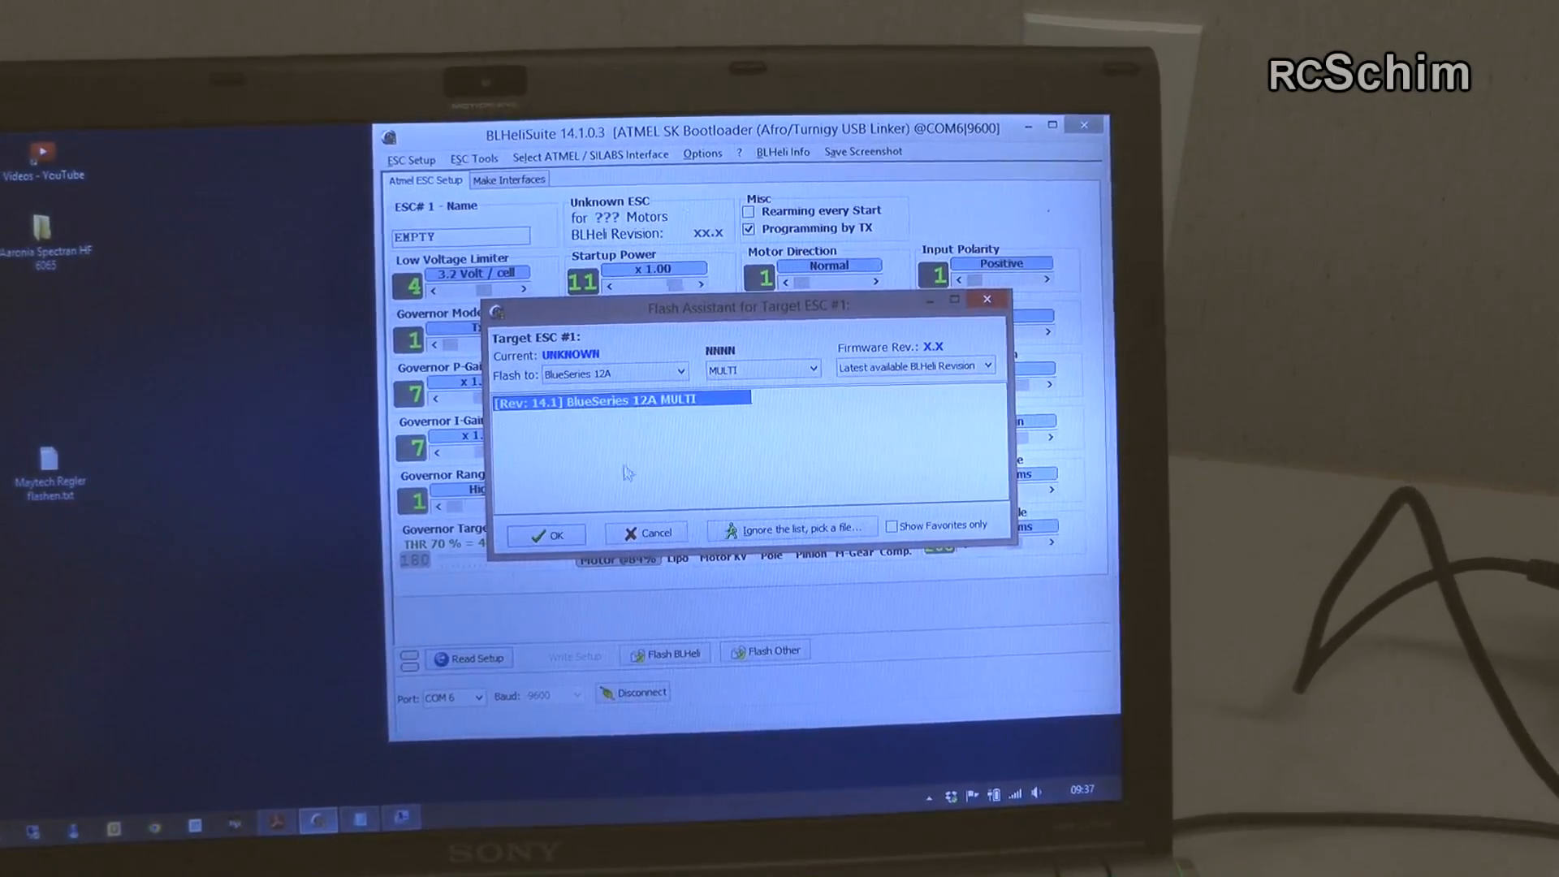
{"action": "left_click", "coordinate": [545, 535]}
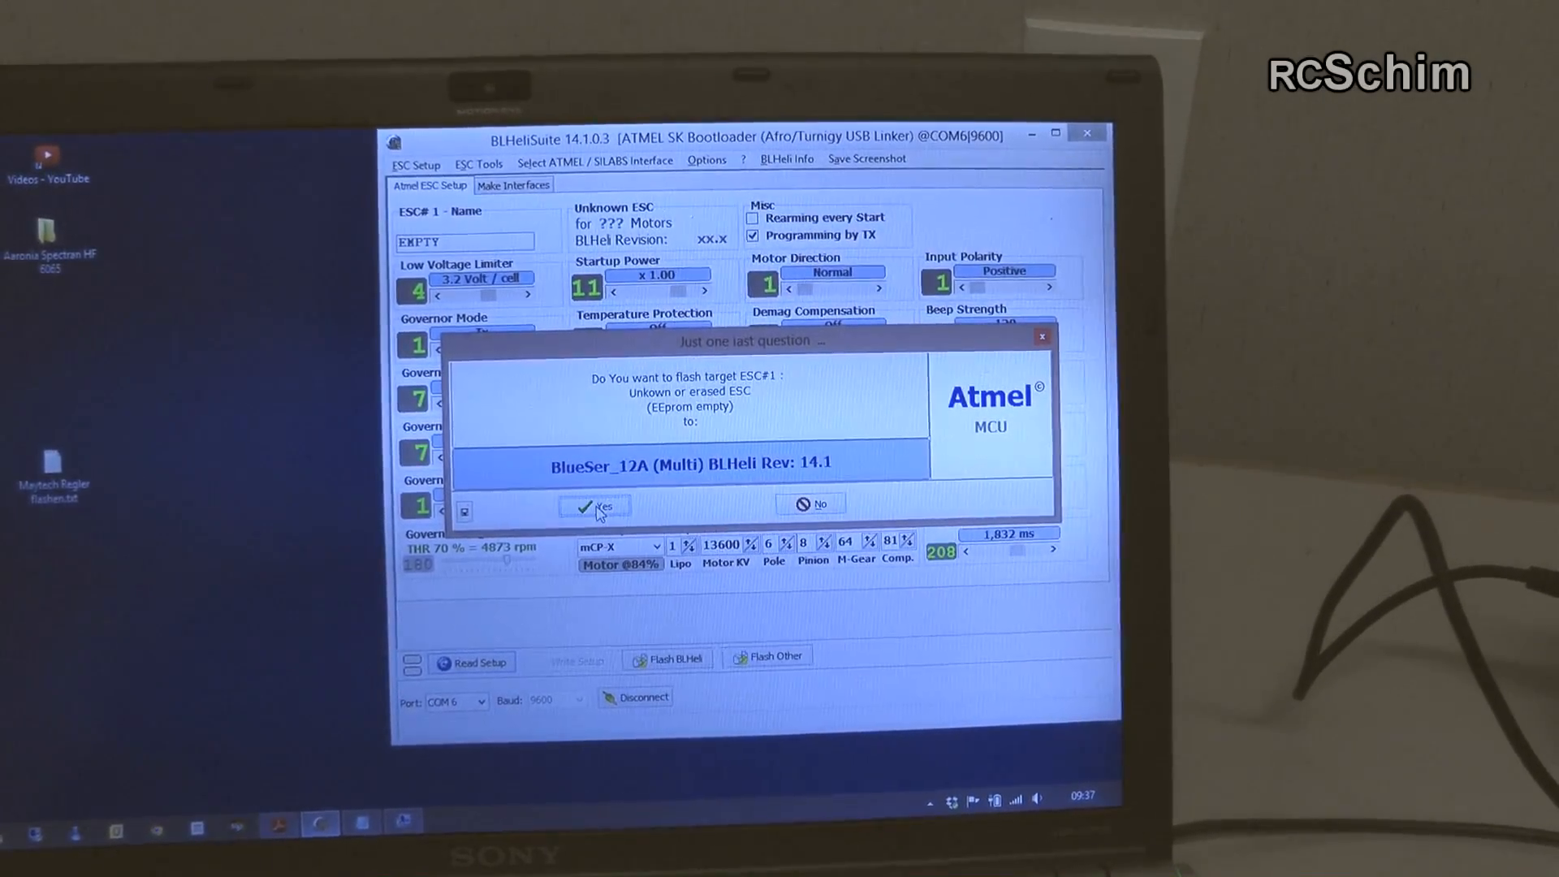
Step: Flash BlueSeries 12A Multi BLHeli 14.1 and acknowledge the successful setup read
{"action": "left_click", "coordinate": [594, 505]}
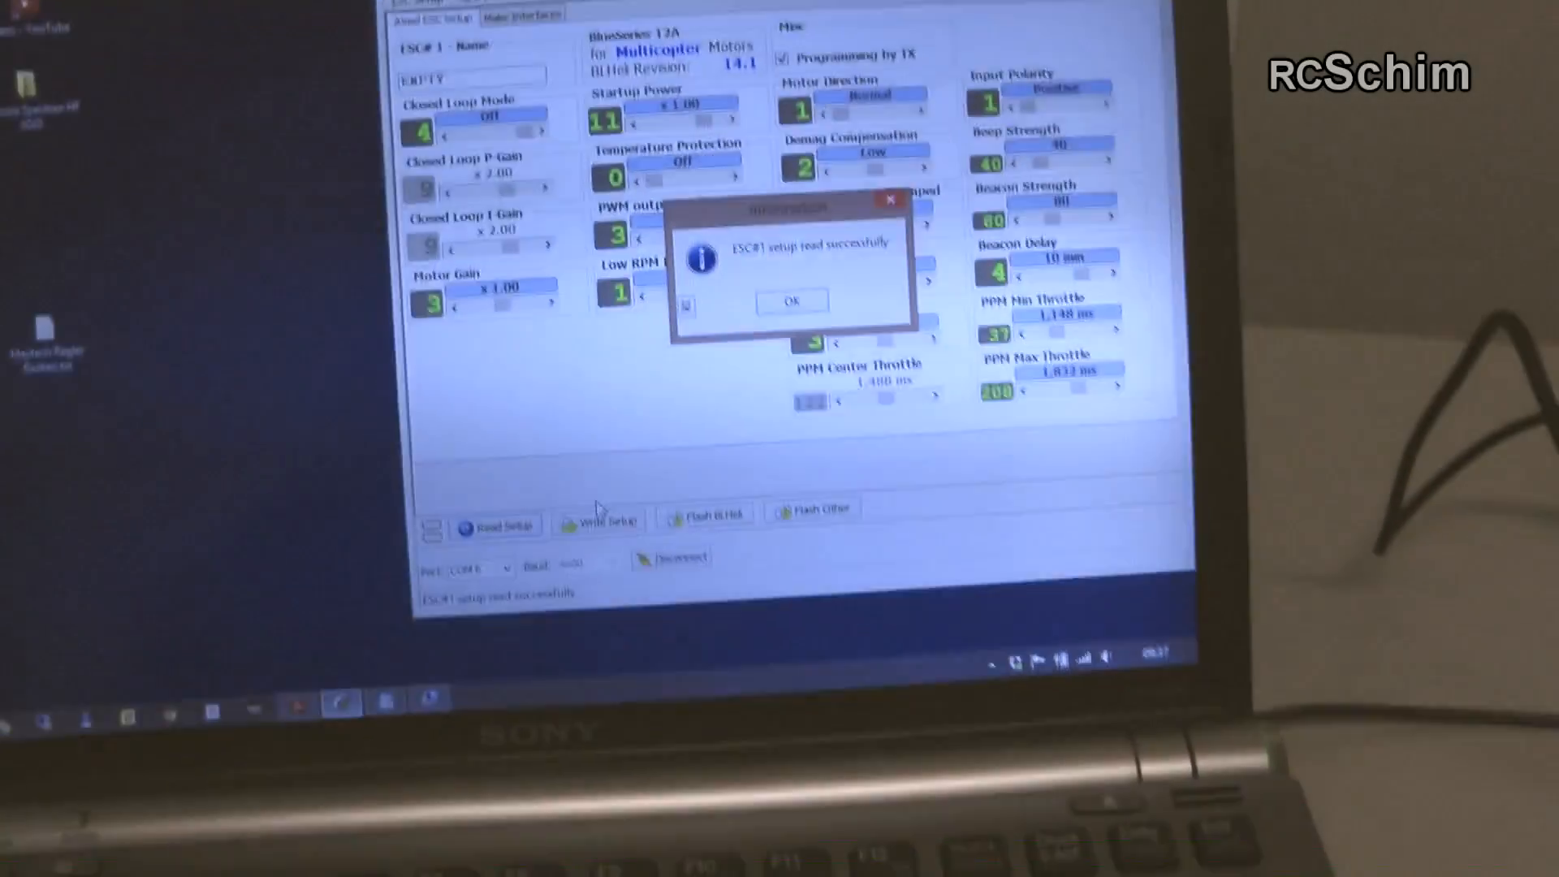
{"action": "left_click", "coordinate": [791, 300]}
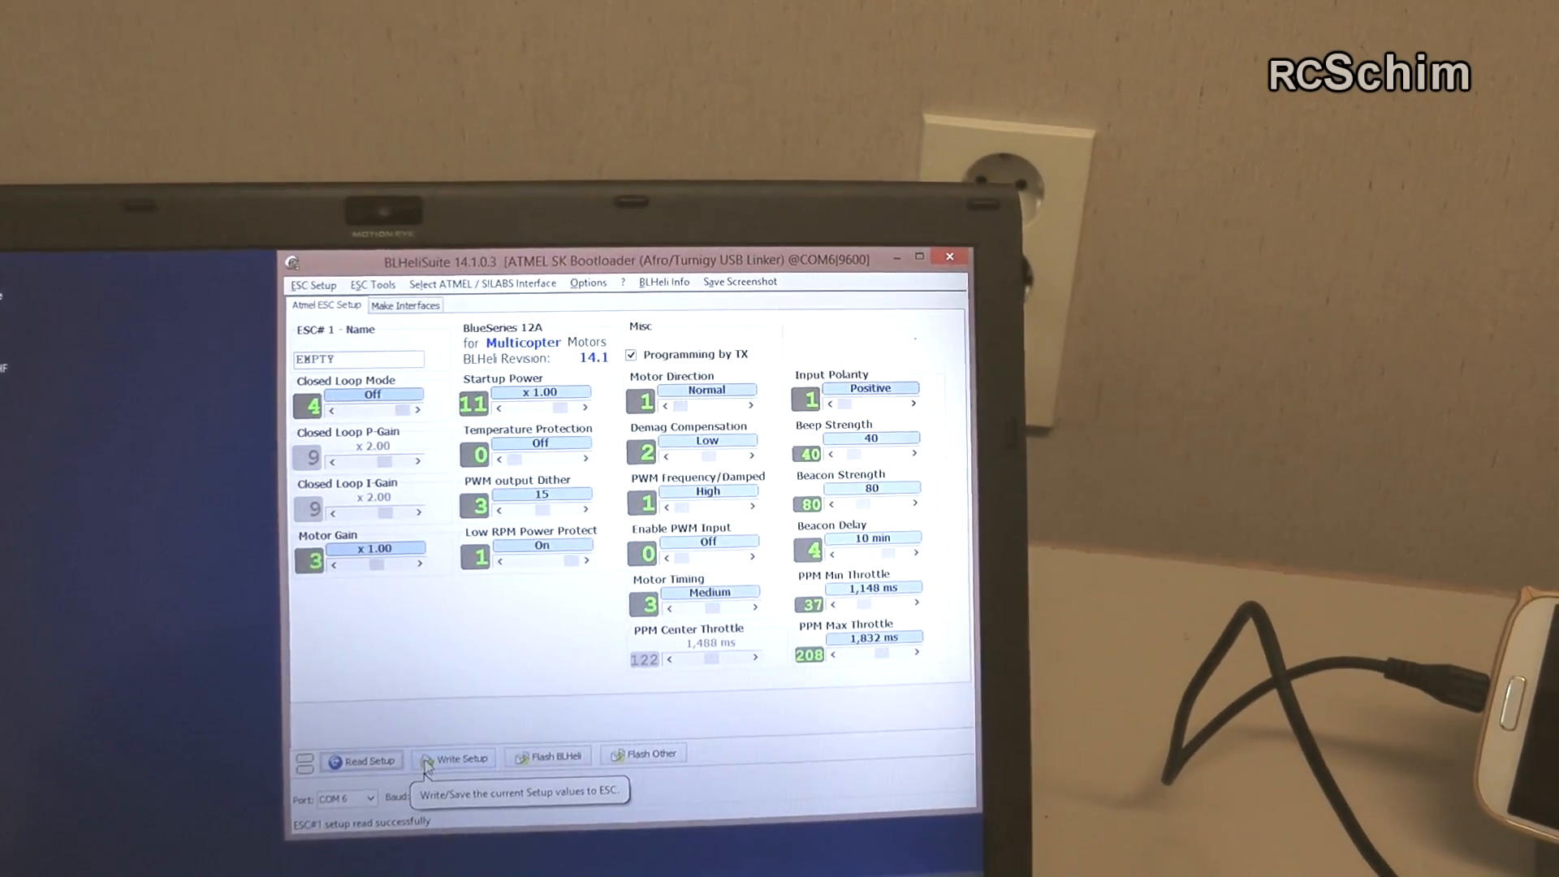
Step: Write temperature protection on, Damped Light PWM, High timing, 1 min beacon delay
{"action": "left_click", "coordinate": [453, 759]}
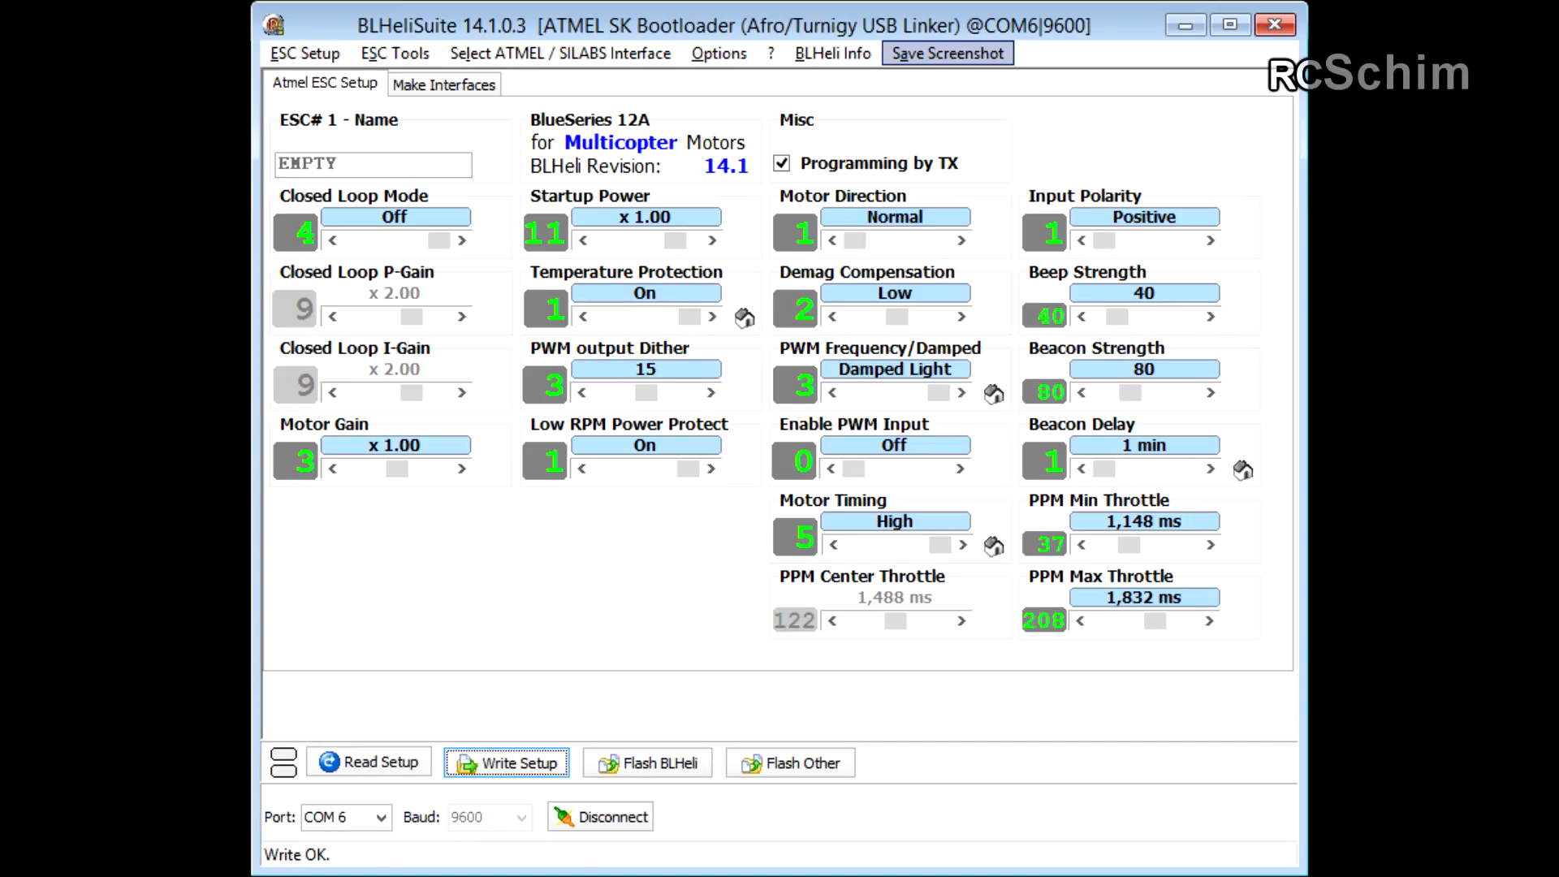